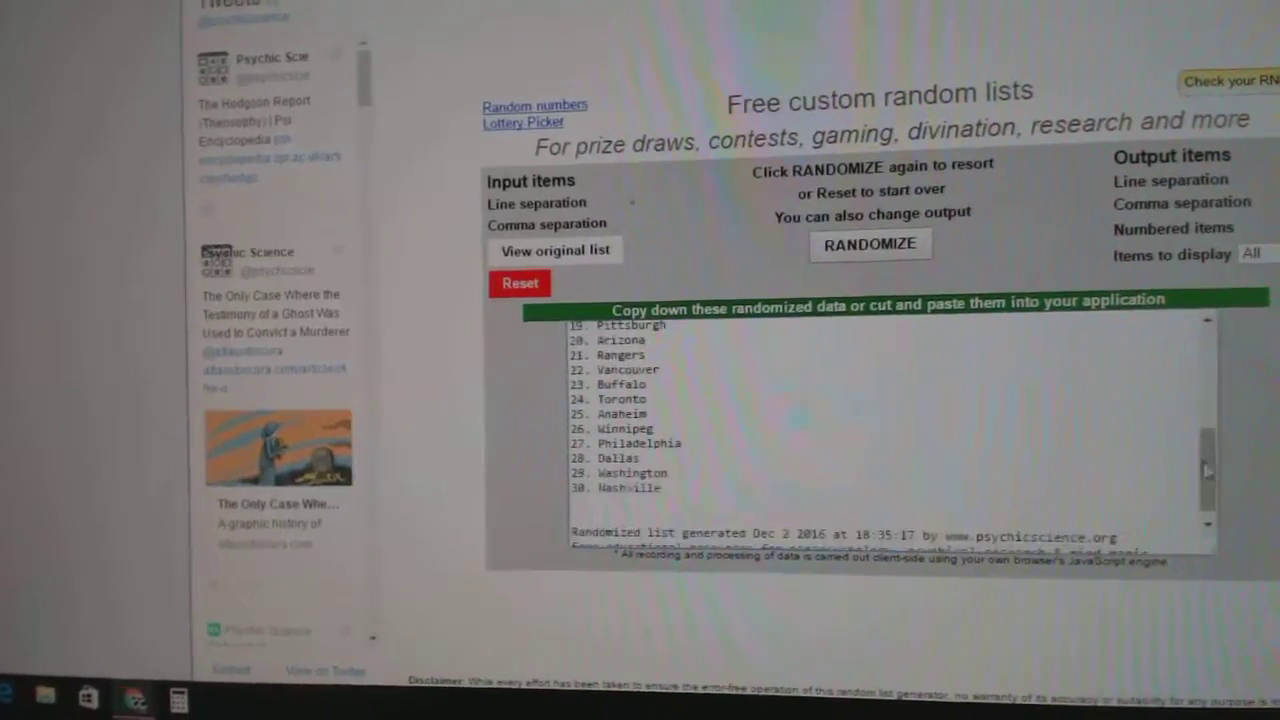
# Step: Paste the randomized NHL teams into column B beside the paid participant names and check a pairing
pyautogui.rightClick(664, 360)
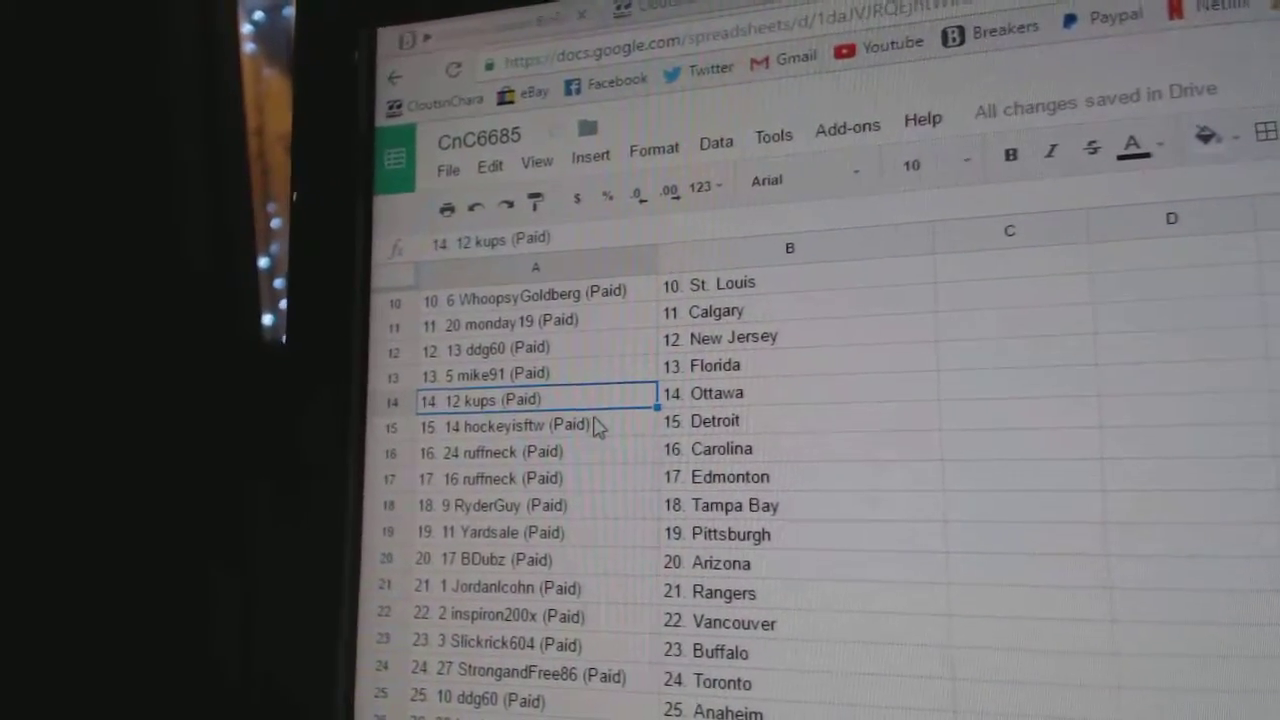
pyautogui.click(516, 424)
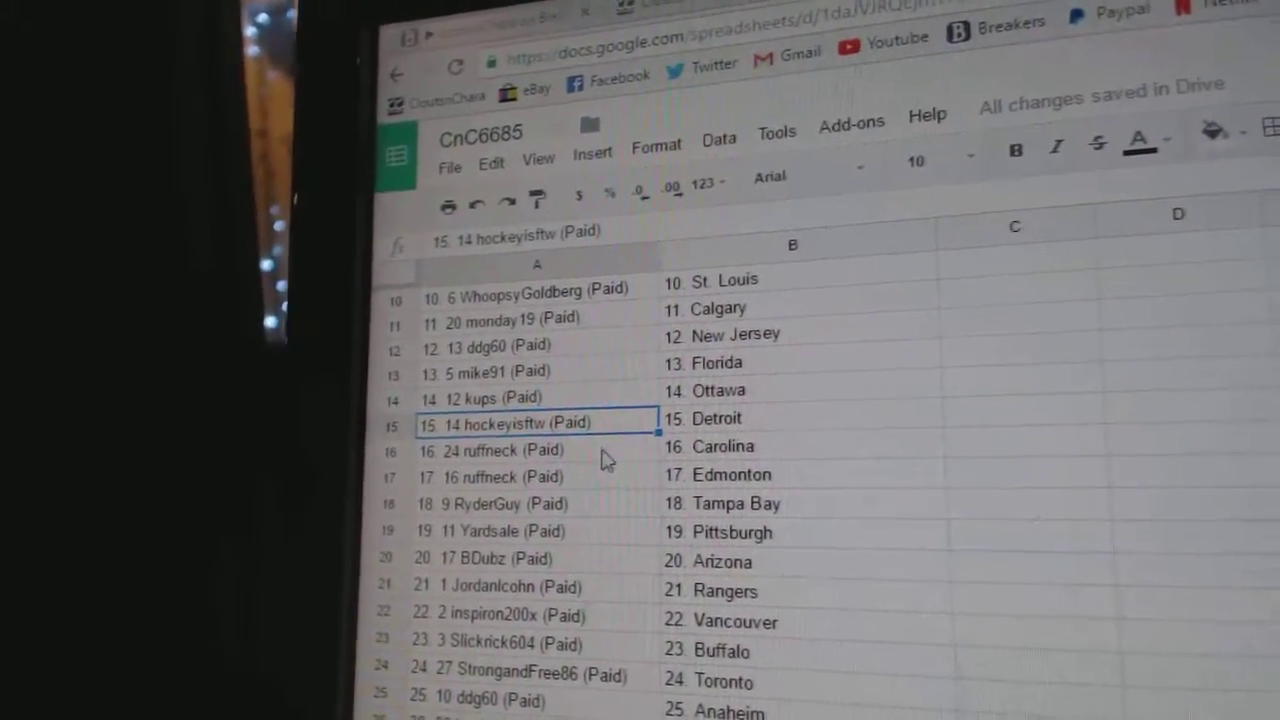